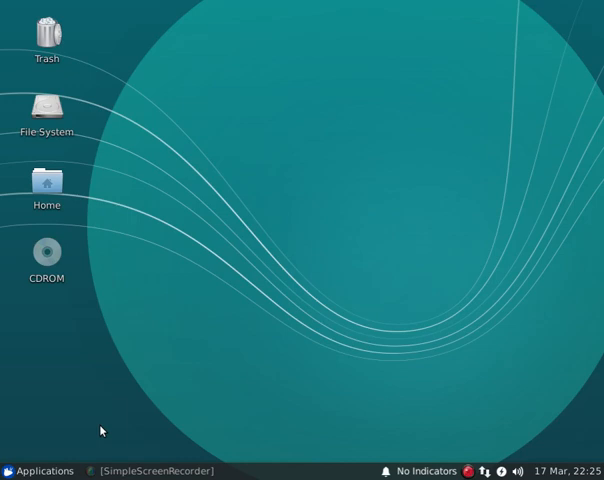
- Launch Firefox, search 'motion' and reach the Motion Configuration Files documentation
left_click(40, 470)
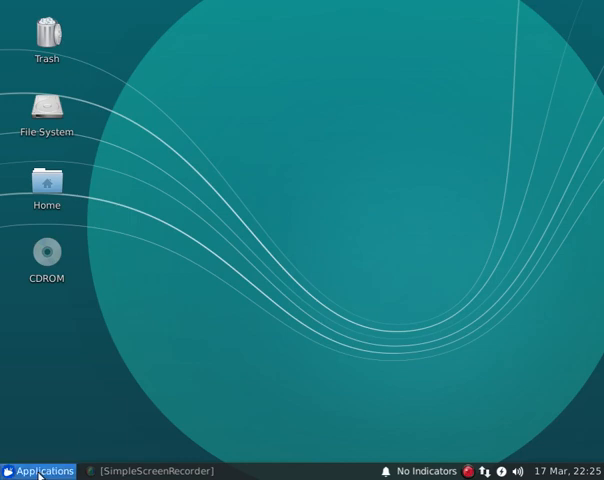
left_click(38, 470)
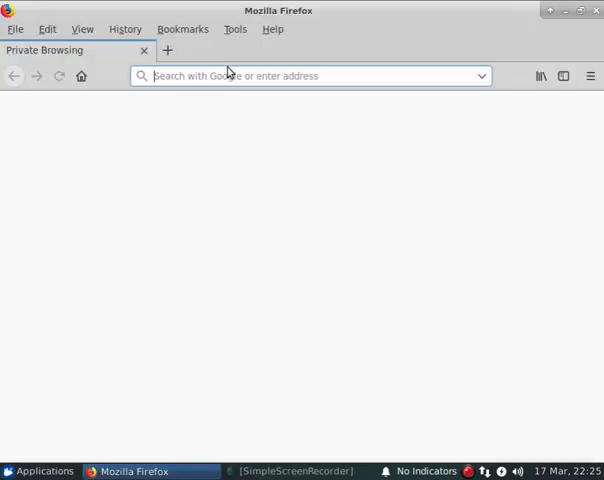
type("motion-project.github.io/motion_guide.html")
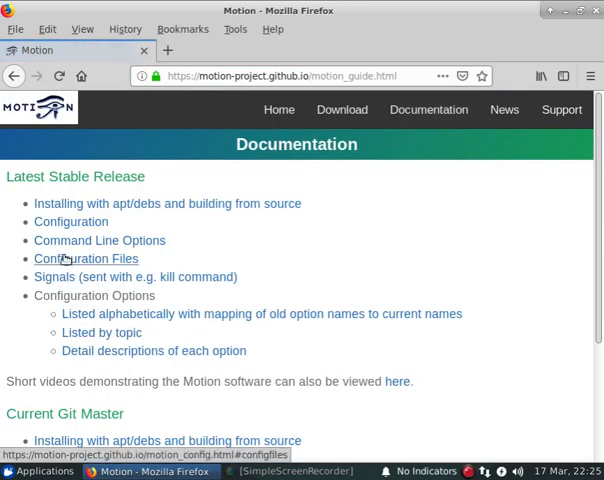
left_click(70, 220)
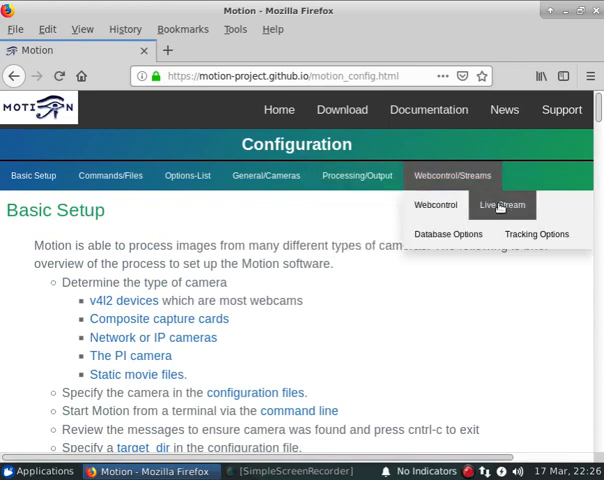
- Jump to the Live Stream section and scroll to the multi-camera stream address formats
left_click(502, 204)
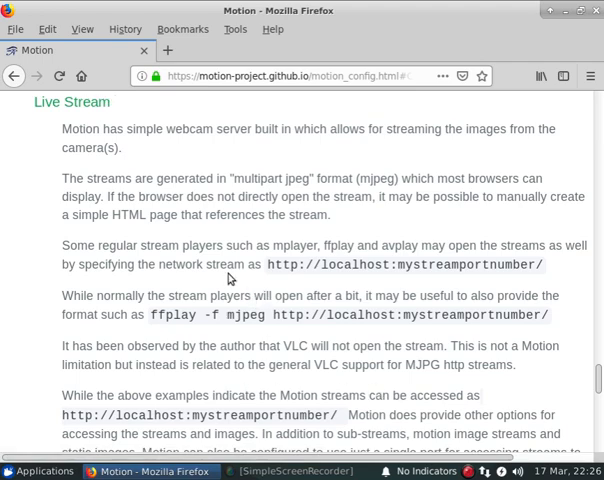
scroll("down", 3)
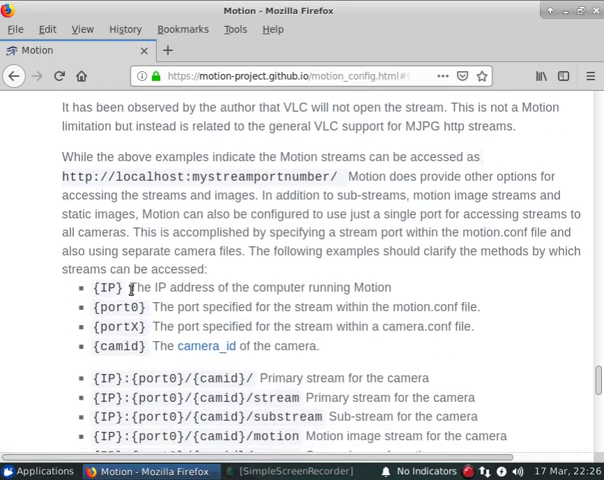
scroll("down", 3)
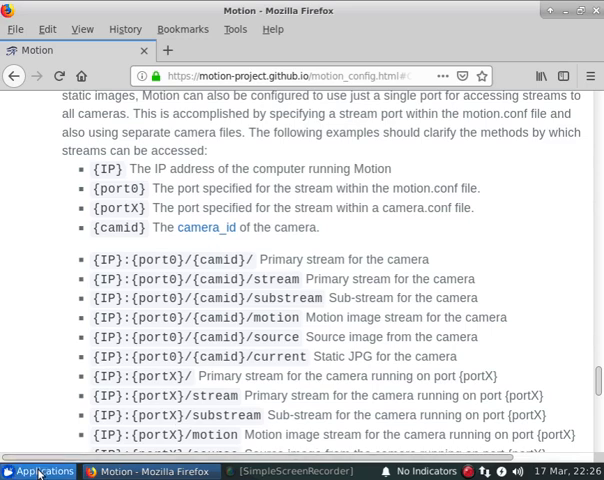
- From a terminal, run 'sudo nano /etc/motion/motion.conf' to edit Motion's main configuration
left_click(38, 472)
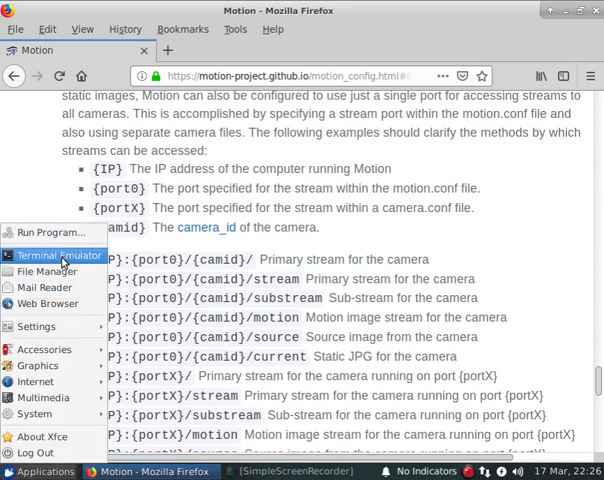
left_click(56, 256)
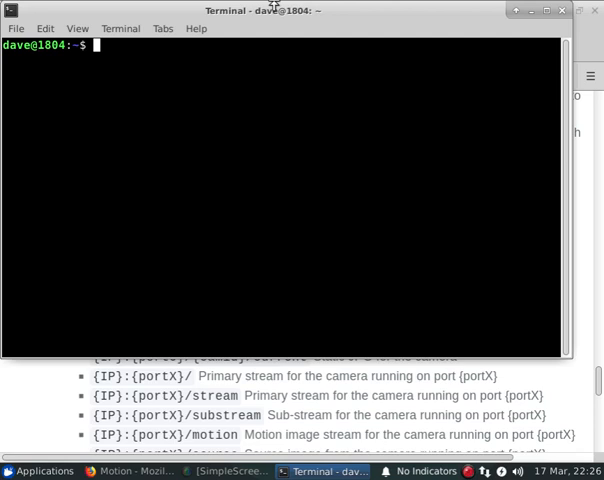
type("s")
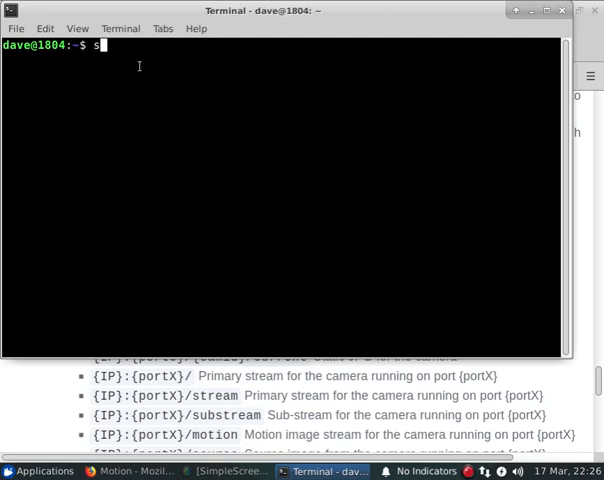
type("udo nano")
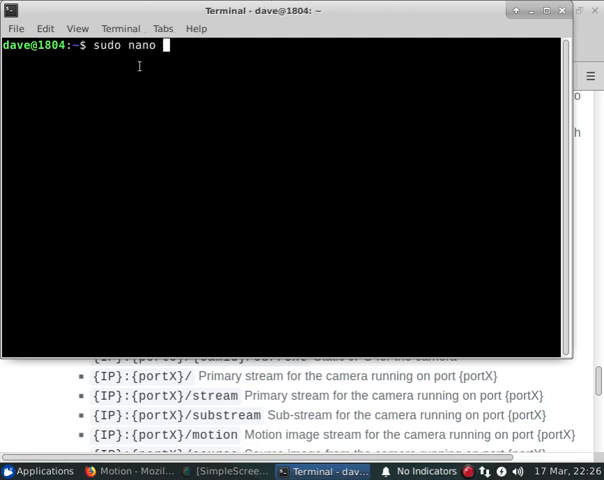
type("/etc/motion/")
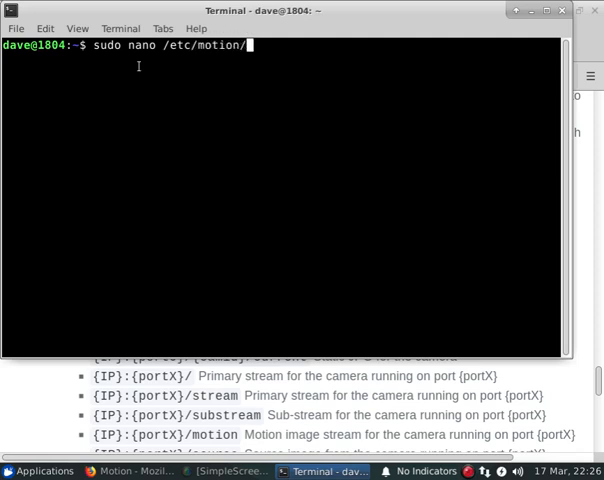
key("Return")
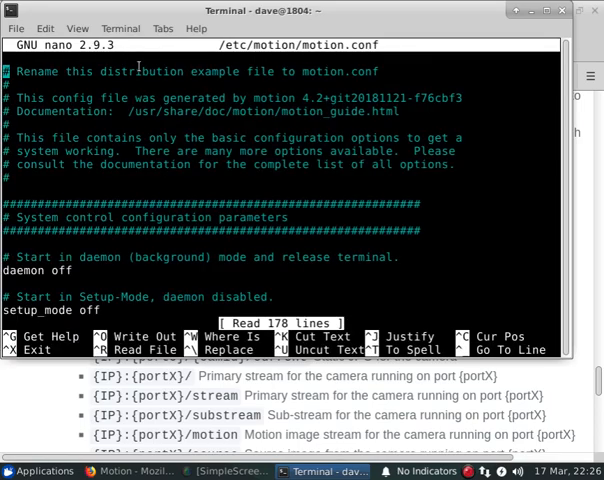
- Scroll motion.conf down to its live stream settings
scroll("down", 3)
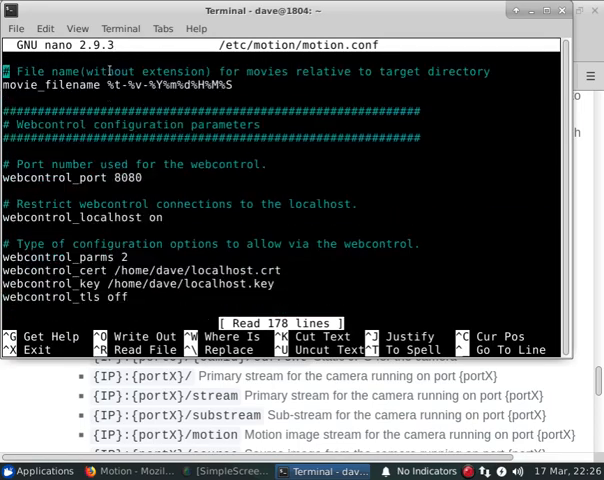
scroll("down", 3)
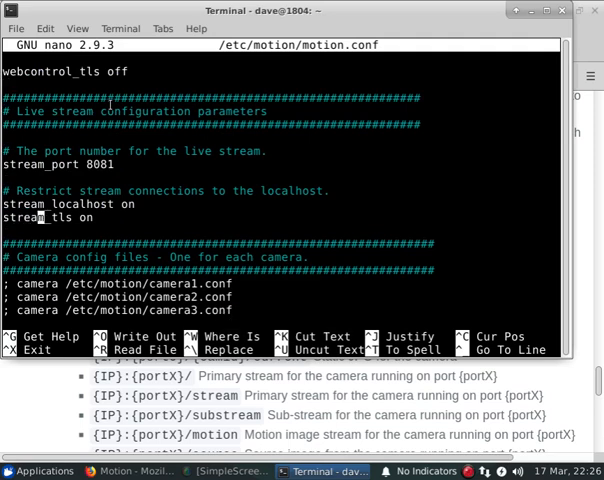
- Set stream_localhost off, point the camera lines to camera1-dist.conf and camera2-dist.conf, and save motion.conf
type("off")
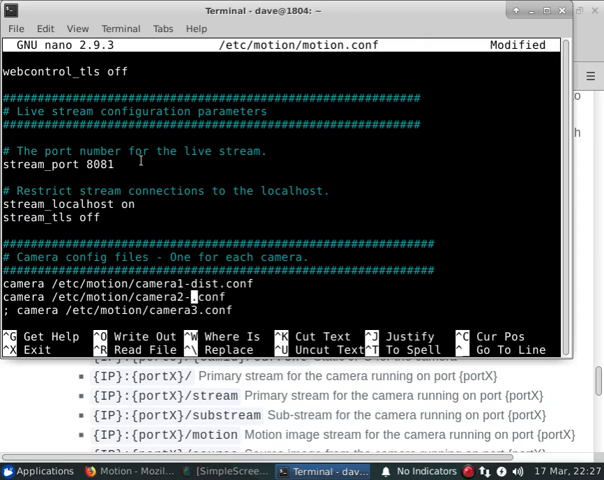
type("-dist")
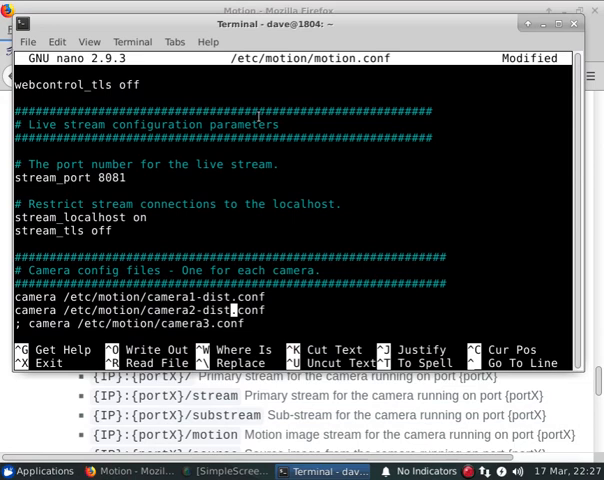
key("ctrl+x")
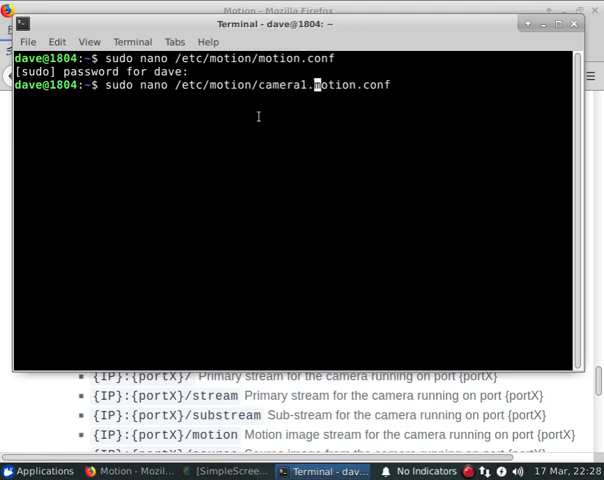
- Edit /etc/motion/camera1-dist.conf in nano and review the camera's name, ID and stream address
type("-dist")
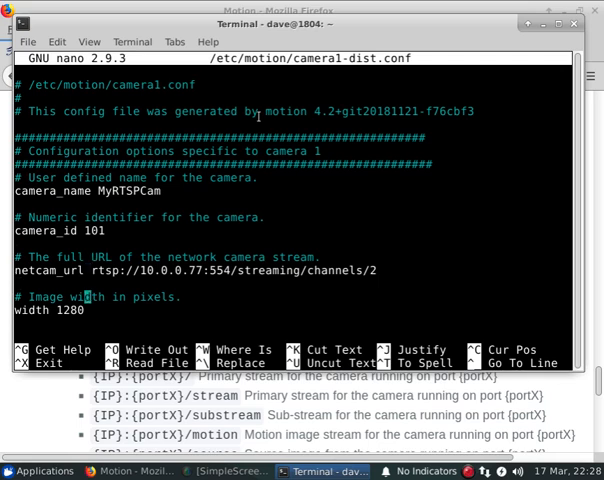
scroll("down", 3)
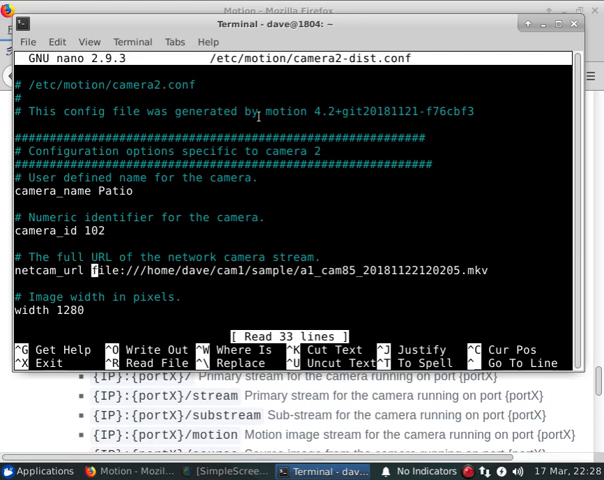
- Set camera 2's netcam_url to rtsp://10.0.0.77:554/streaming/channels/2 and save the file
type("rtsp://10.0.0.77:554/")
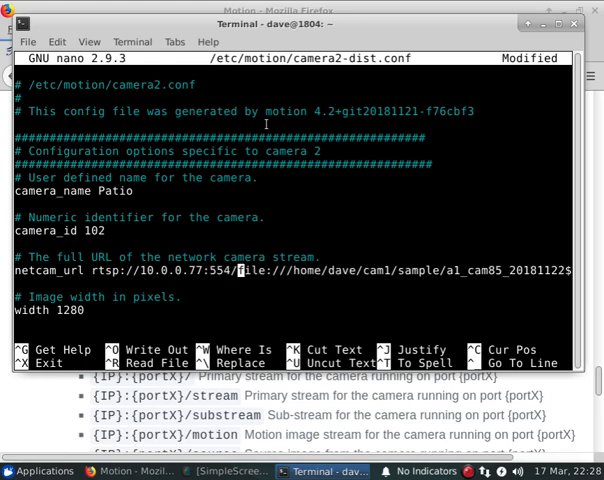
type("streaming/channels/2")
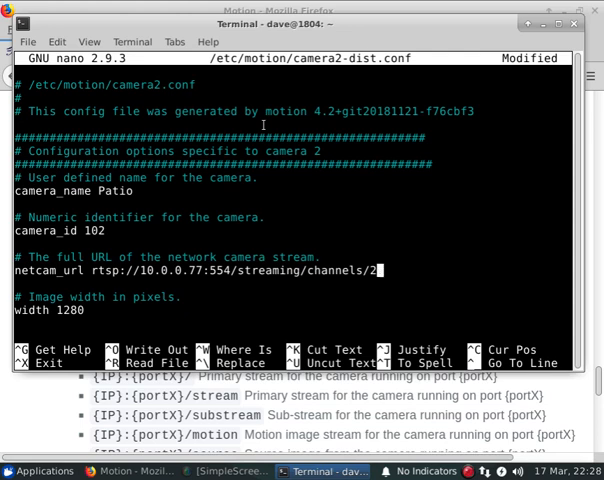
scroll("down", 3)
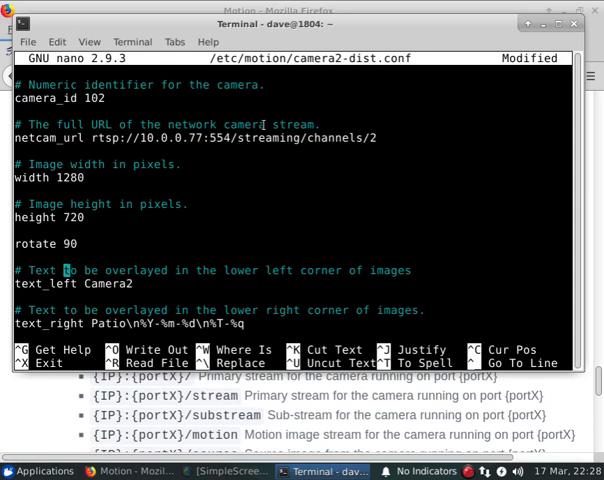
scroll("down", 3)
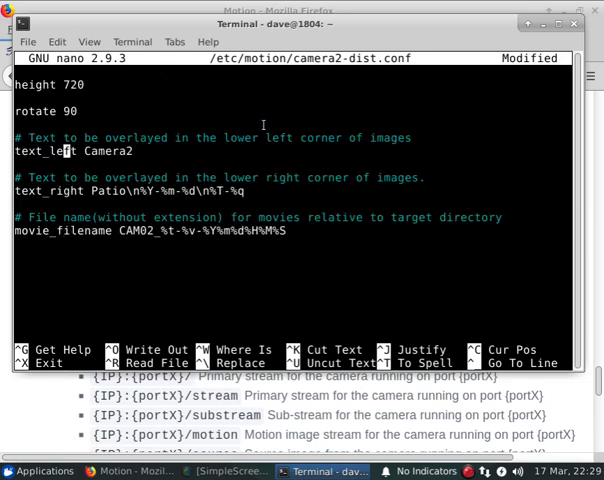
key("ctrl+o")
type("m")
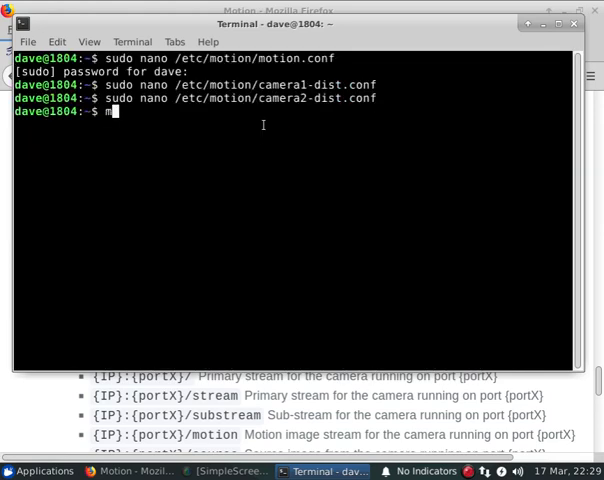
- Start Motion, load localhost:8080 in Firefox and view camera 101's stream at localhost:8081/101/stream
key("Return")
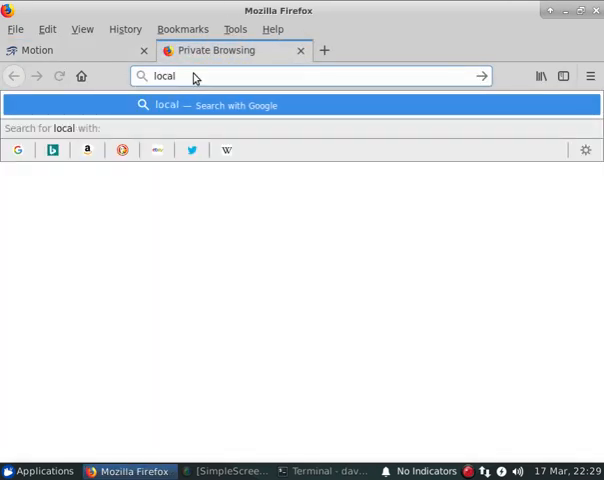
type("host:8080")
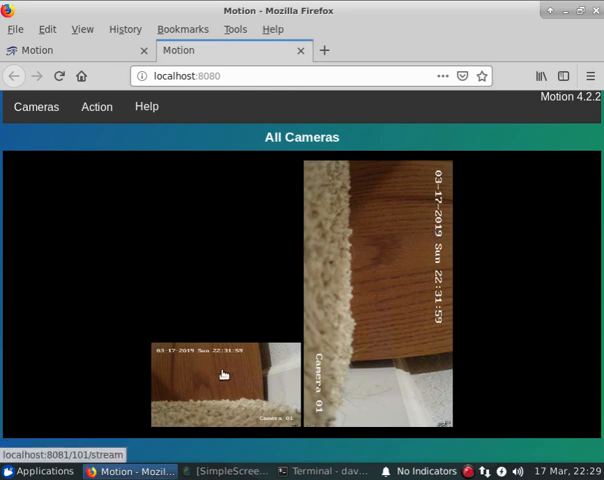
left_click(224, 376)
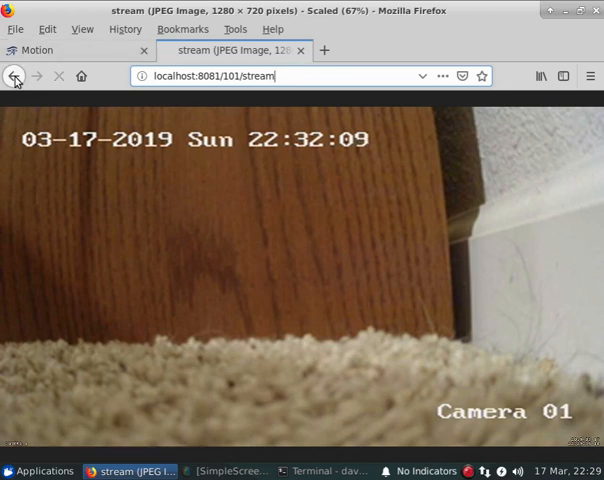
- View camera 102's full stream and then its substream via localhost:8081/102
left_click(14, 76)
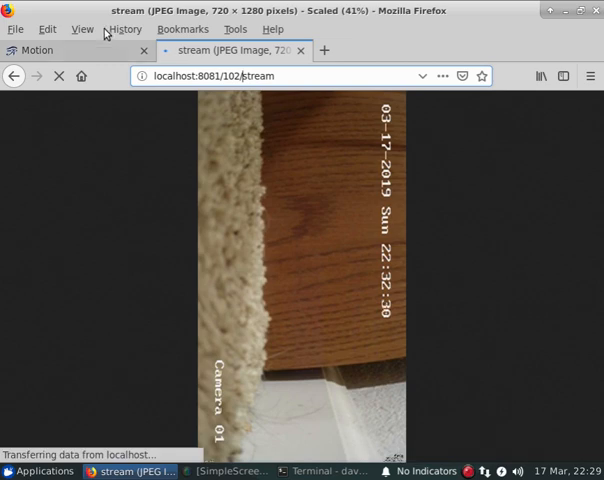
left_click(44, 50)
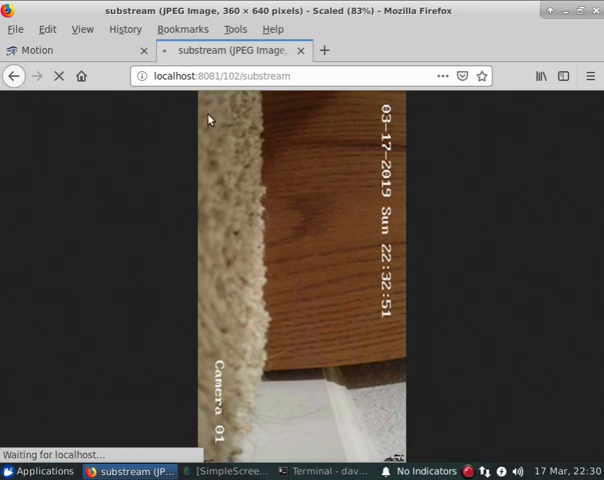
- Load localhost:8081/101/substream, then change the address to camera 101's current snapshot
left_click(250, 76)
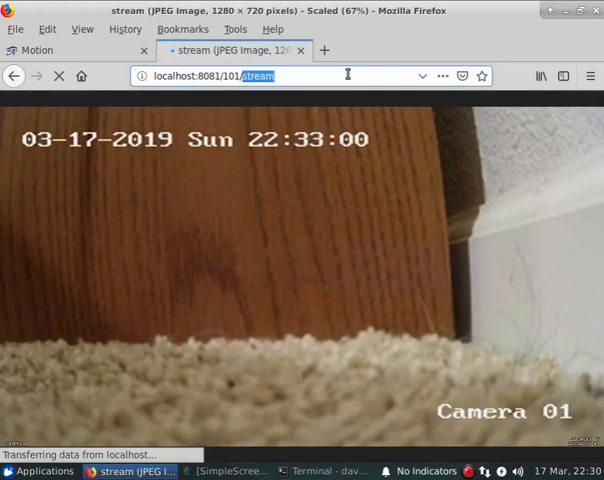
type("subs")
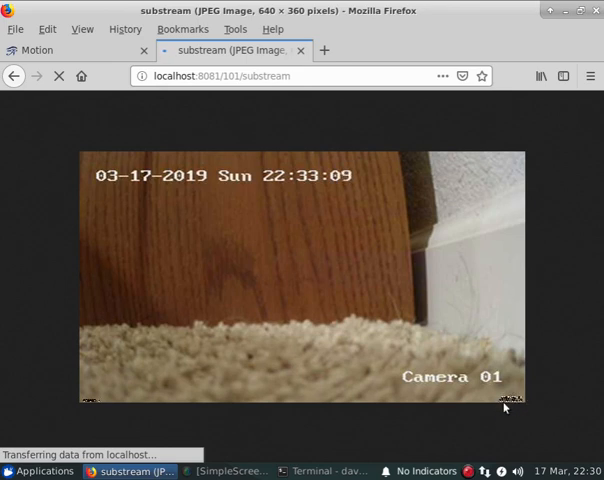
mouse_move(86, 402)
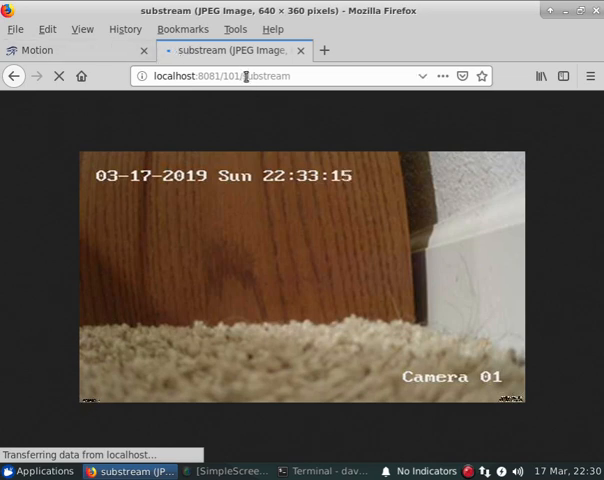
double_click(268, 76)
type("current")
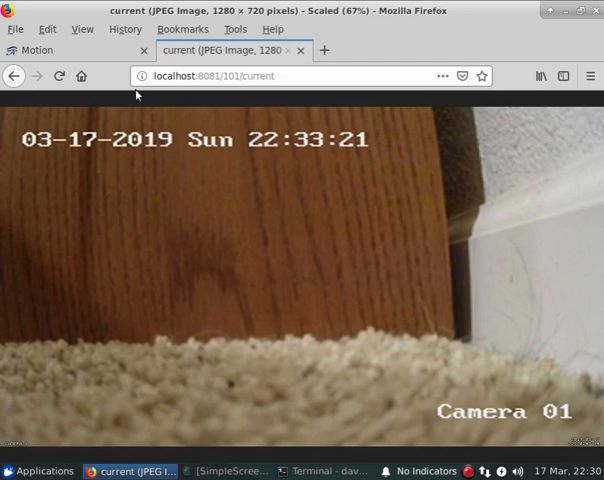
mouse_move(62, 80)
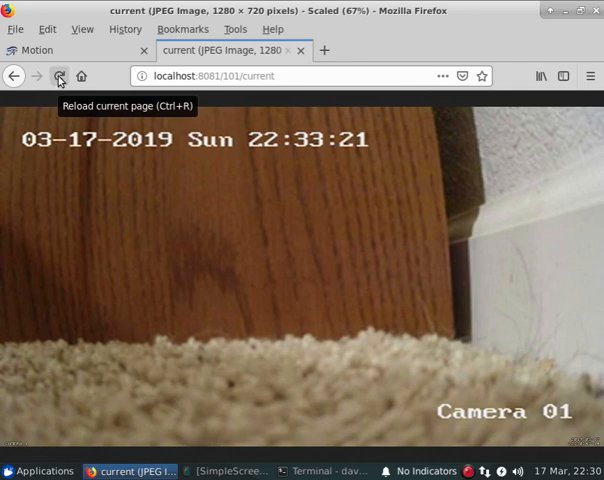
mouse_move(48, 90)
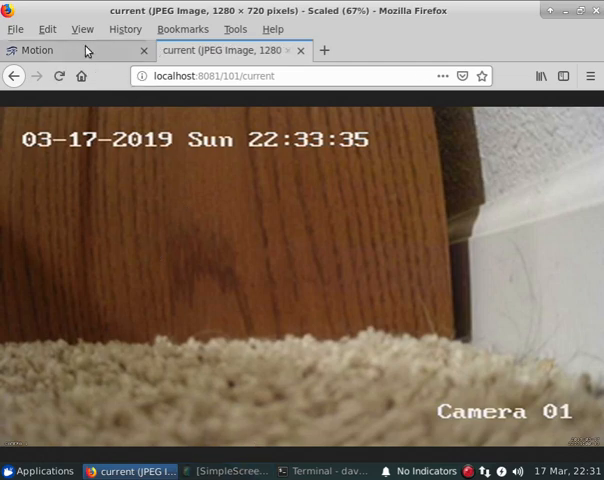
- Change camera 101's address ending from current to 'mtion' and load the page
left_click(40, 50)
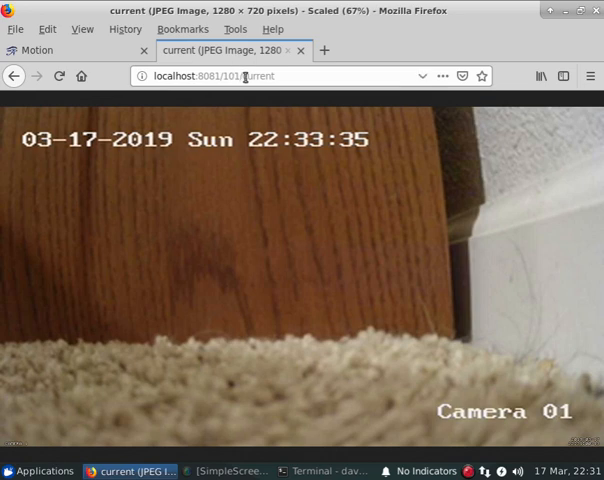
type("mtion")
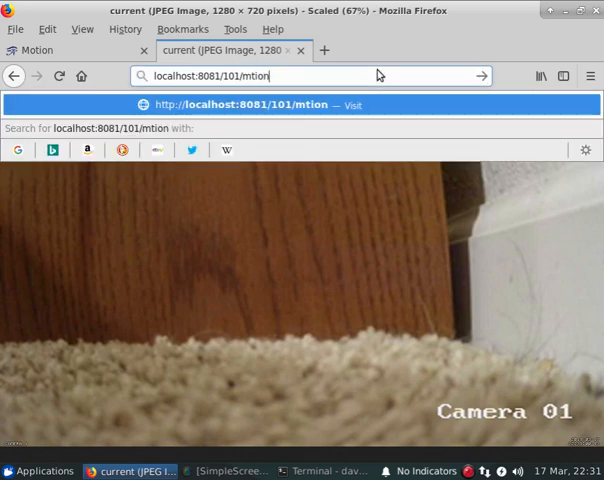
key("Return")
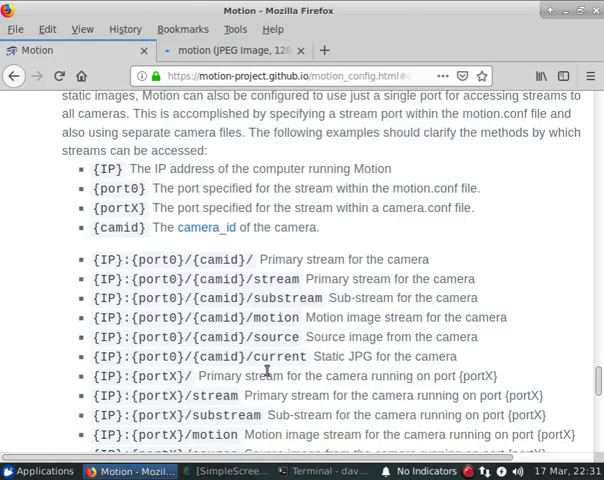
mouse_move(358, 316)
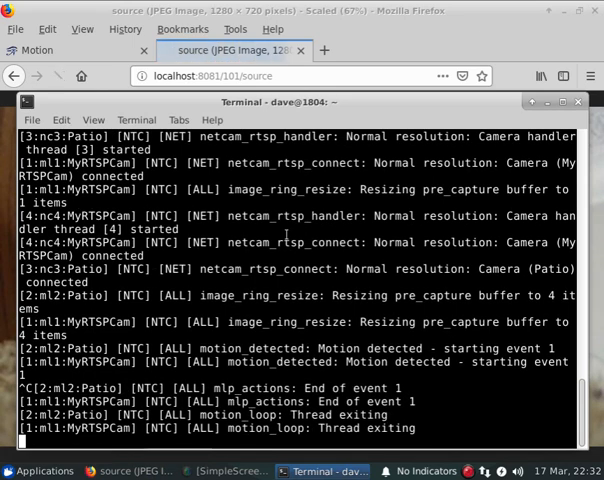
- Add stream_port 8082 to /etc/motion/camera2-dist.conf in nano and save it
type("sudo nano /etc/motion/camera2-dist.conf")
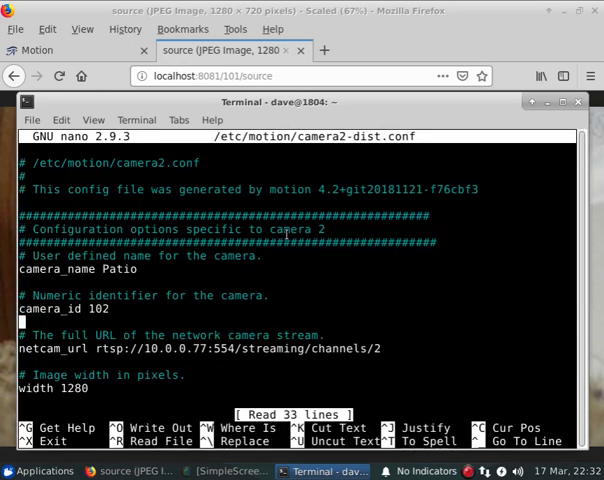
type("stream_")
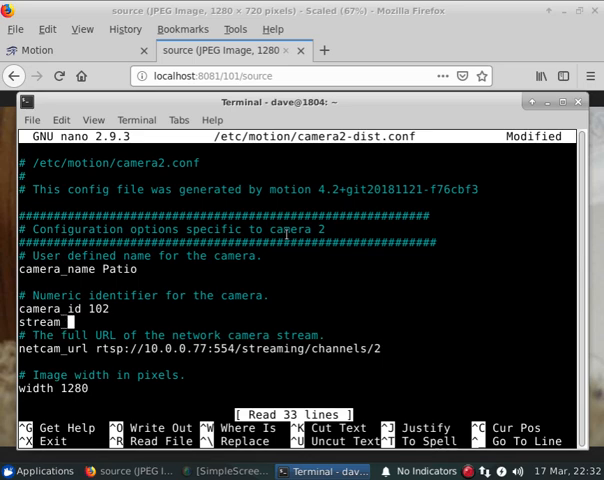
type("_port")
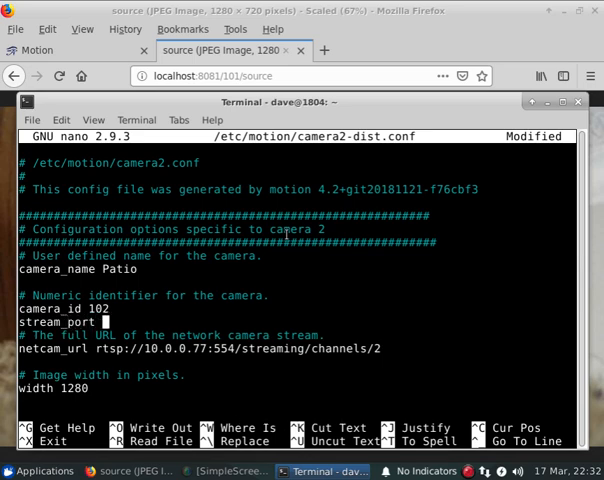
type("8082")
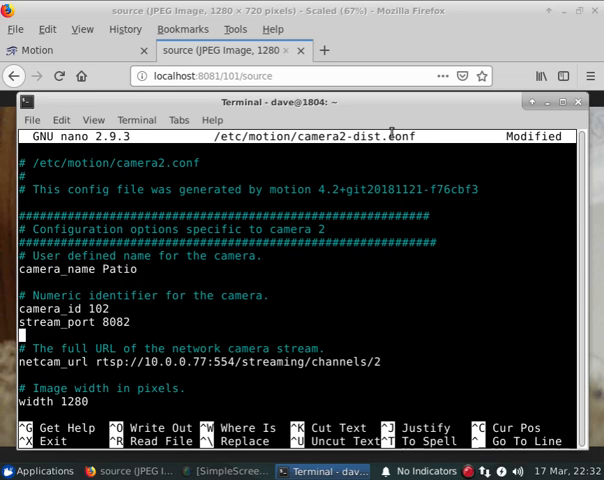
key("ctrl+x")
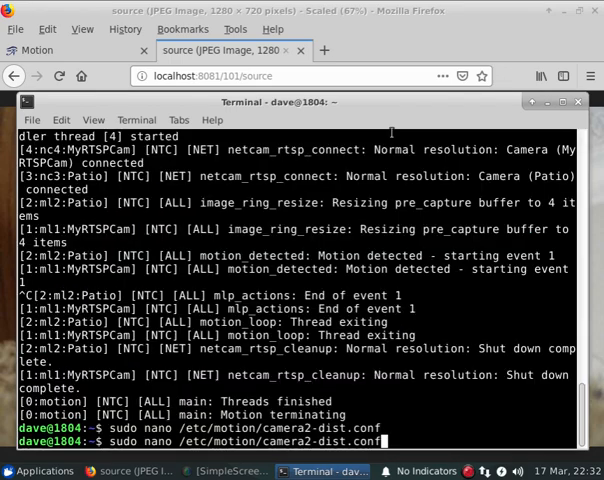
key("Return")
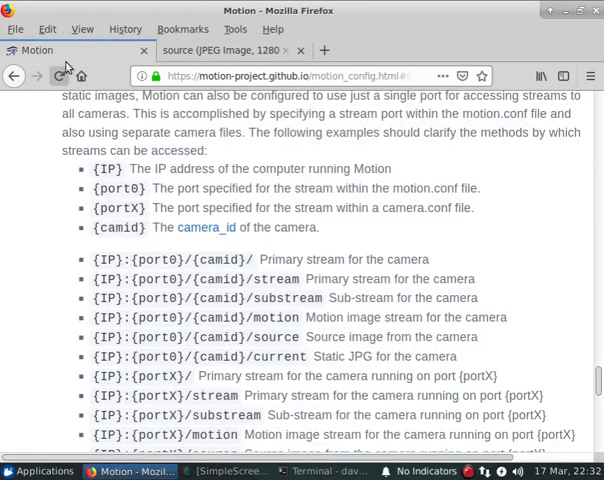
- View camera 101's current image and stream on port 8081, then scroll the Motion docs to Live Stream
left_click(228, 50)
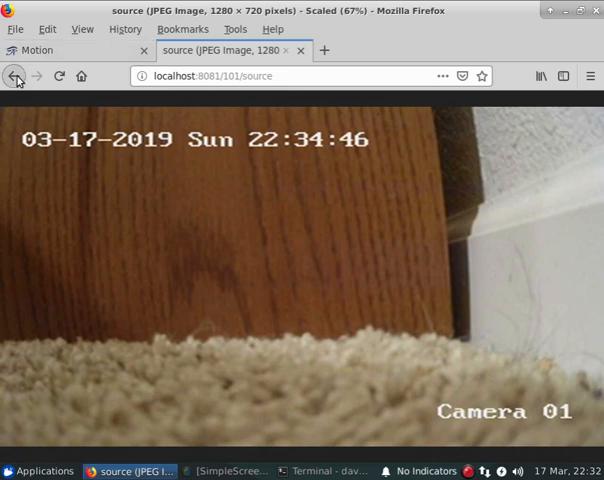
left_click(40, 50)
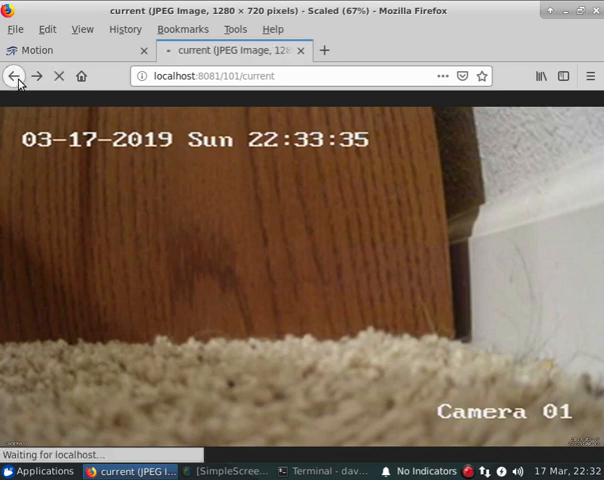
left_click(14, 76)
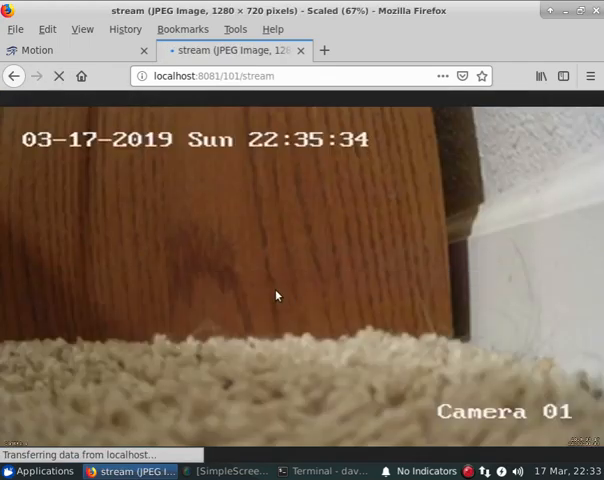
left_click(40, 50)
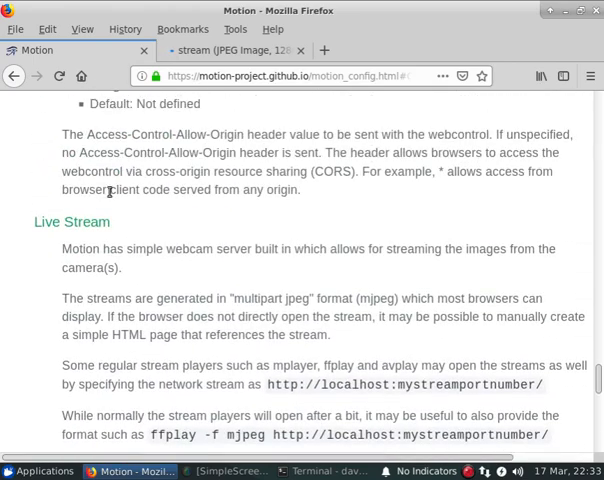
scroll("down", 3)
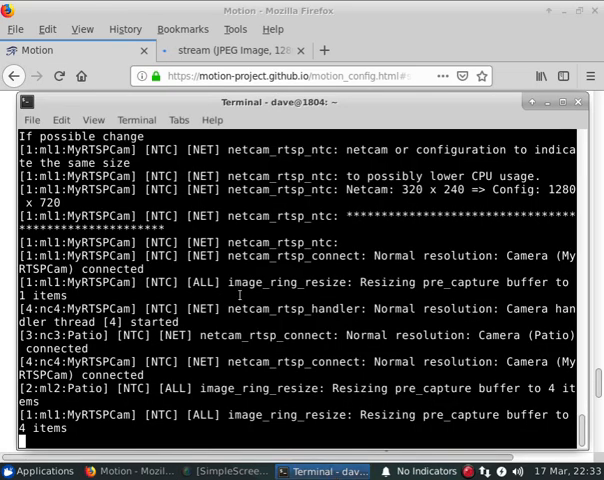
- Stop Motion and comment out the shared stream_port in motion.conf, saving the change
key("ctrl+c")
type("motion")
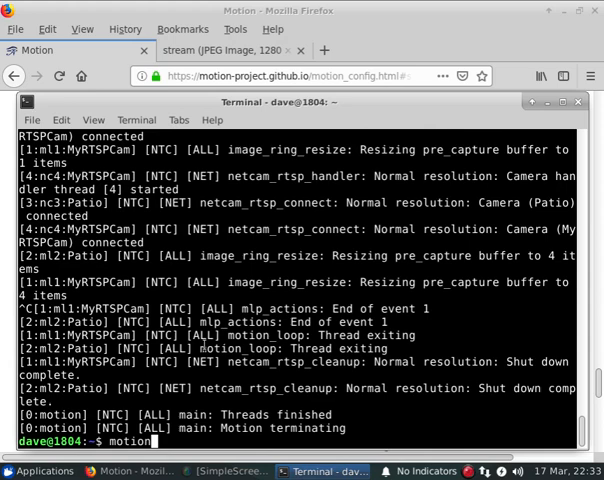
type("sudo nano /etc/motion/camera2-dist.conf")
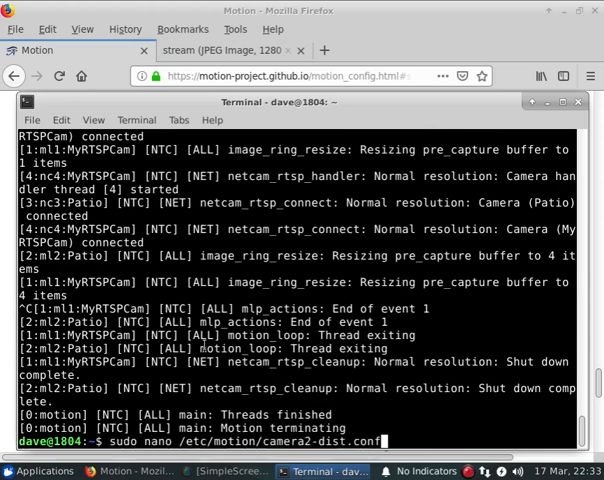
type("motion.conf")
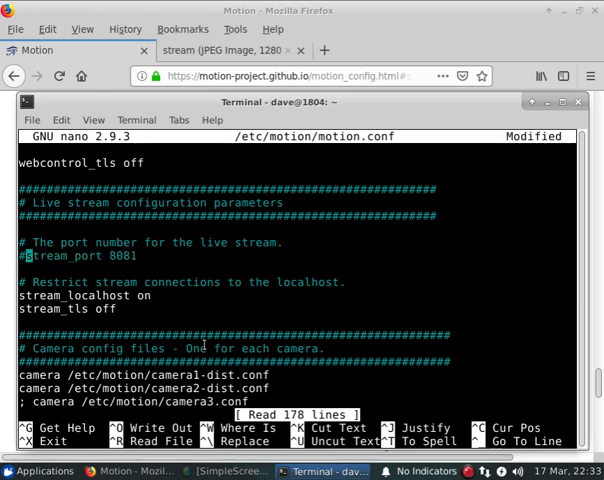
key("ctrl+x")
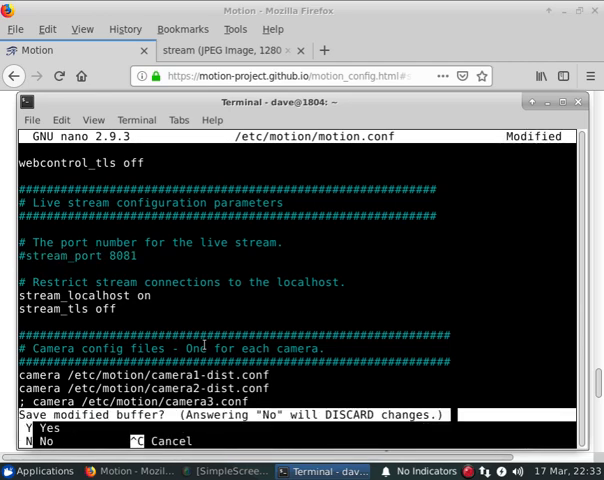
key("Y")
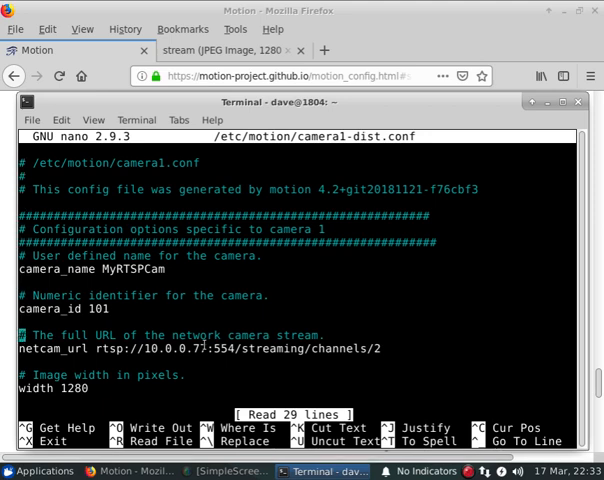
- Add stream_port 8081 to camera1-dist.conf and write the file
type("stream")
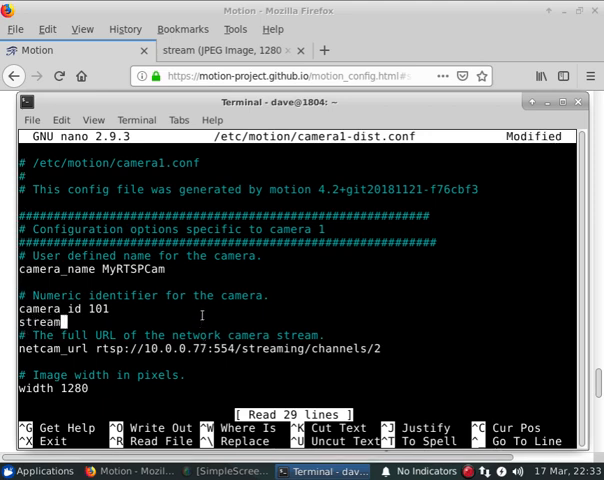
type("_port 80")
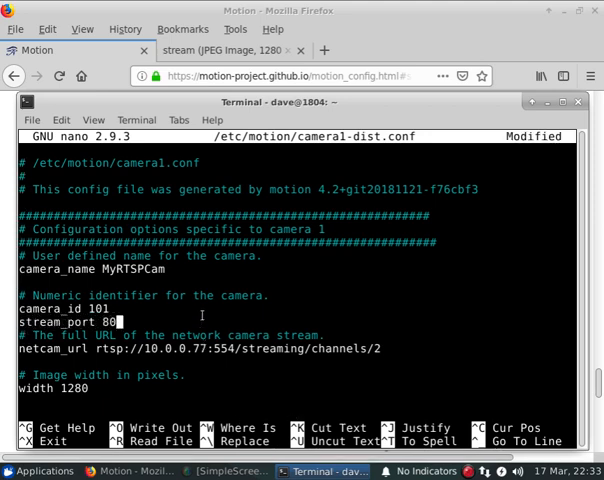
type("81")
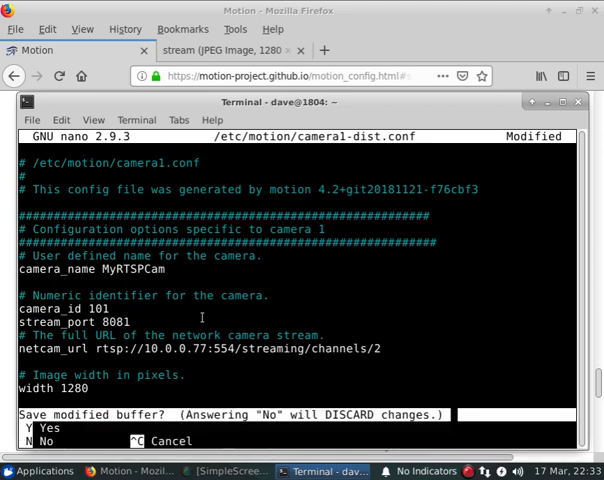
key("y")
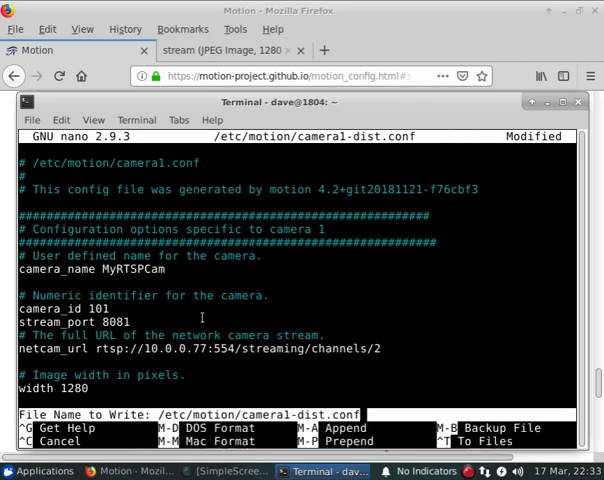
key("Enter")
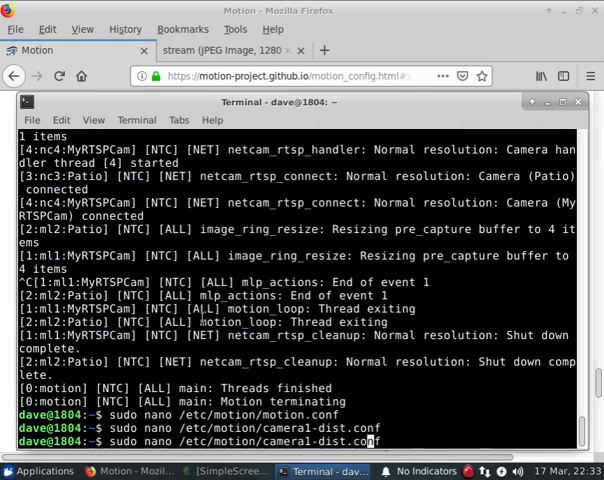
- Check camera2-dist.conf keeps port 8082 unchanged, then restart Motion with the new ports
key("Return")
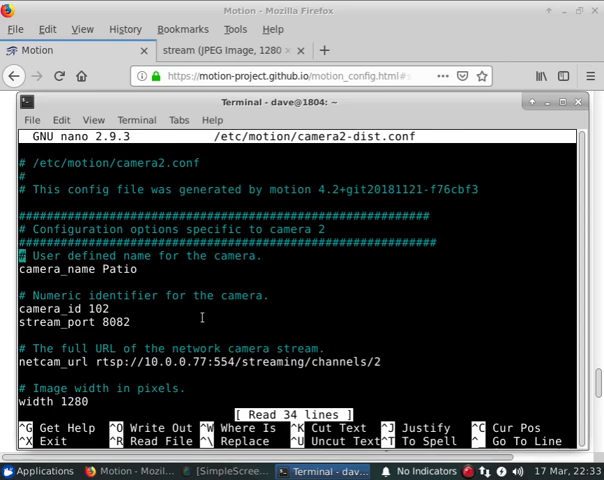
key("ctrl+x")
type("m")
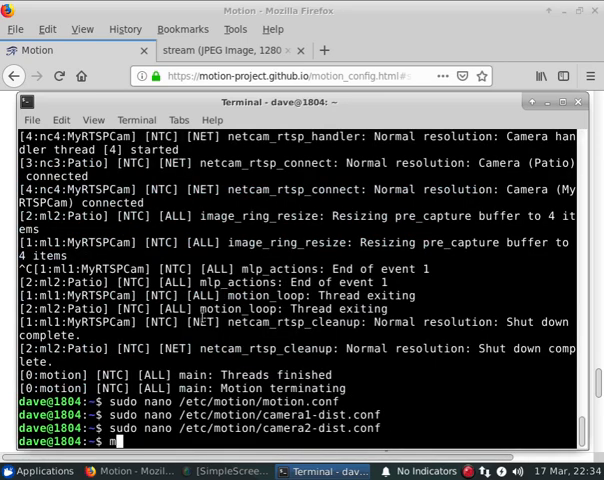
key("Return")
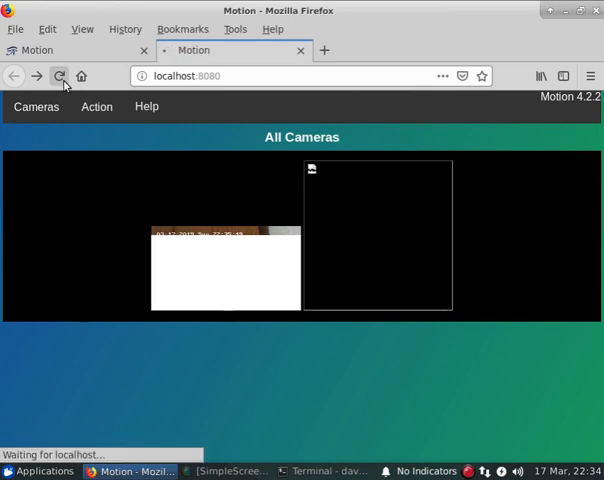
- Reload localhost:8080 and open each camera pane until both live feeds show together
left_click(60, 76)
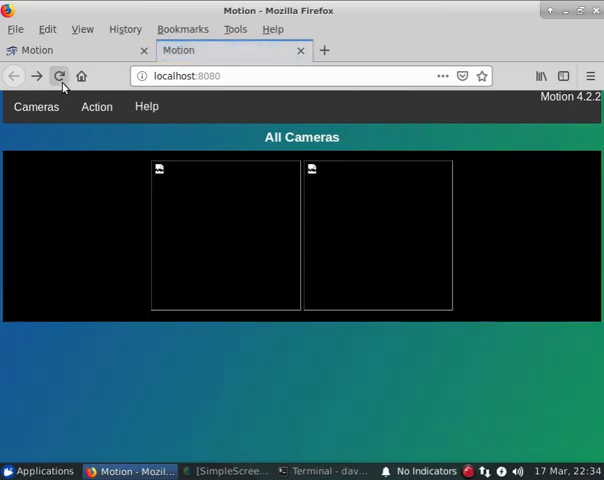
mouse_move(196, 198)
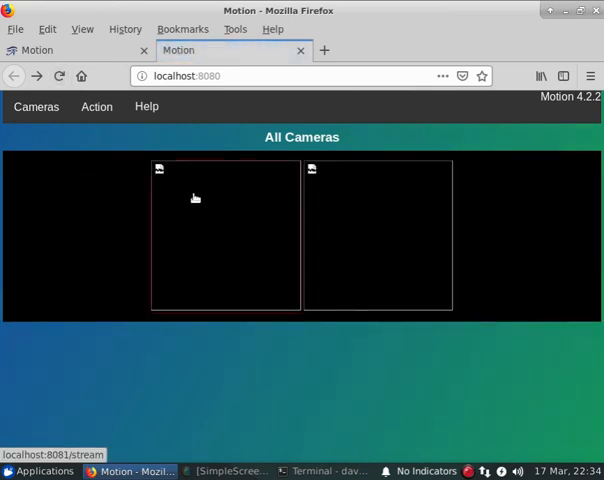
left_click(196, 198)
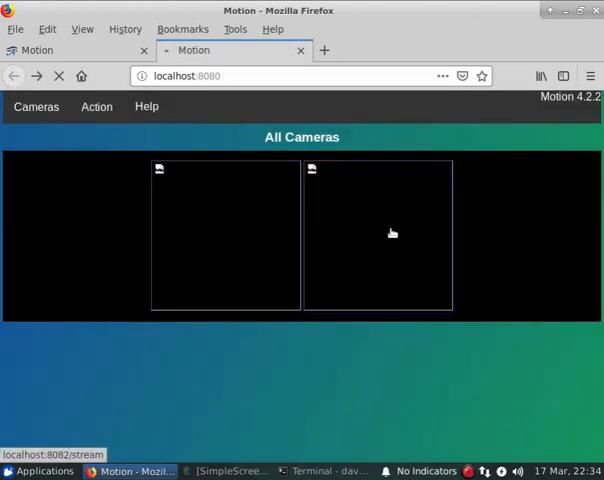
left_click(376, 234)
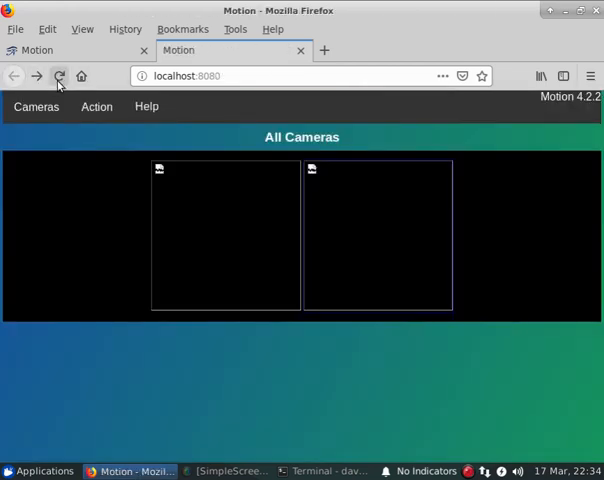
left_click(62, 76)
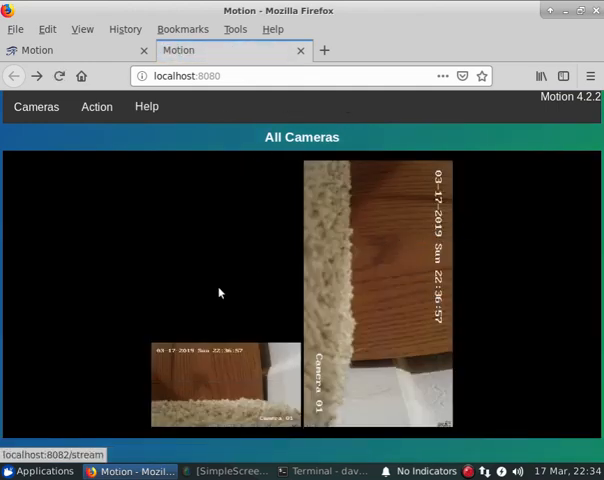
mouse_move(386, 268)
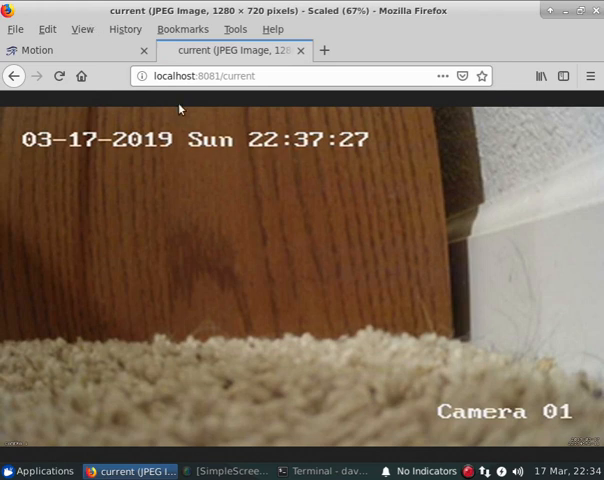
mouse_move(342, 148)
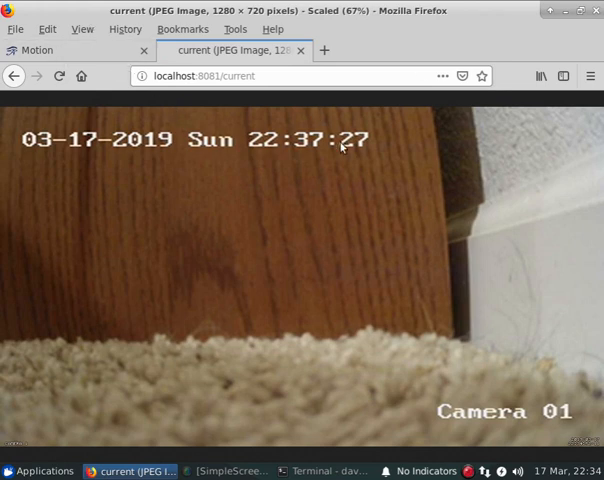